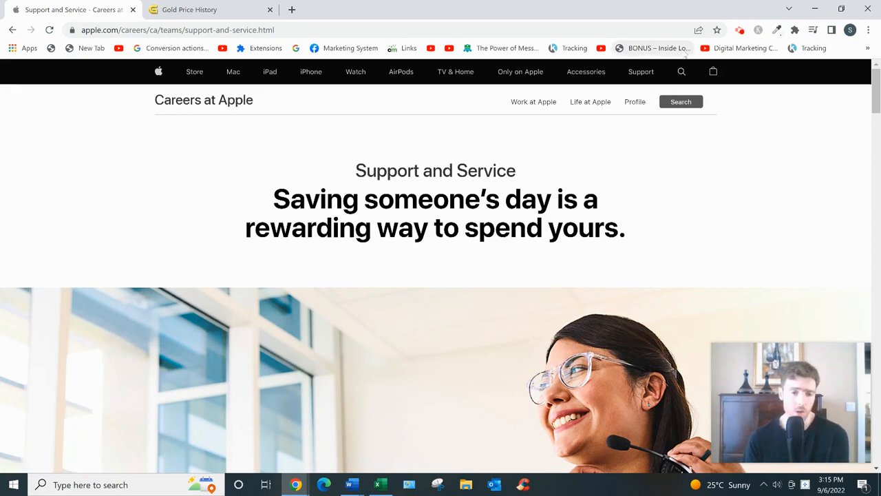
{"action": "mouse_move", "coordinate": [659, 46]}
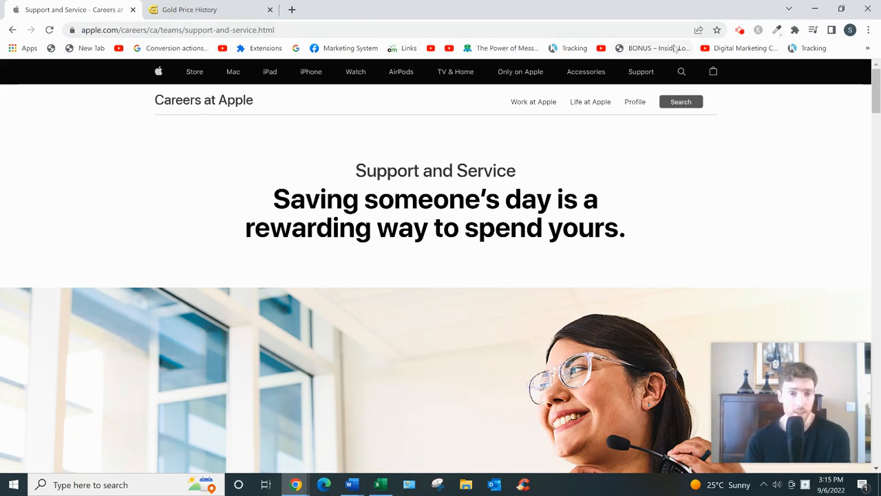
{"action": "mouse_move", "coordinate": [659, 48]}
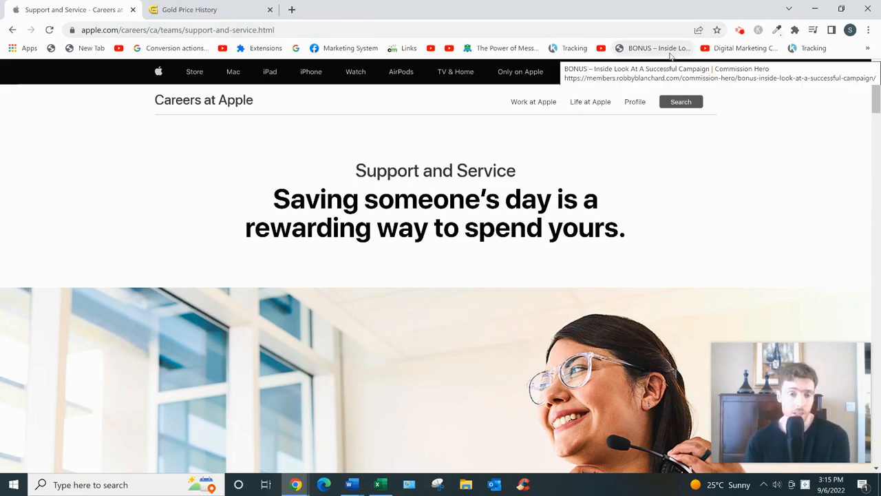
{"action": "mouse_move", "coordinate": [548, 144]}
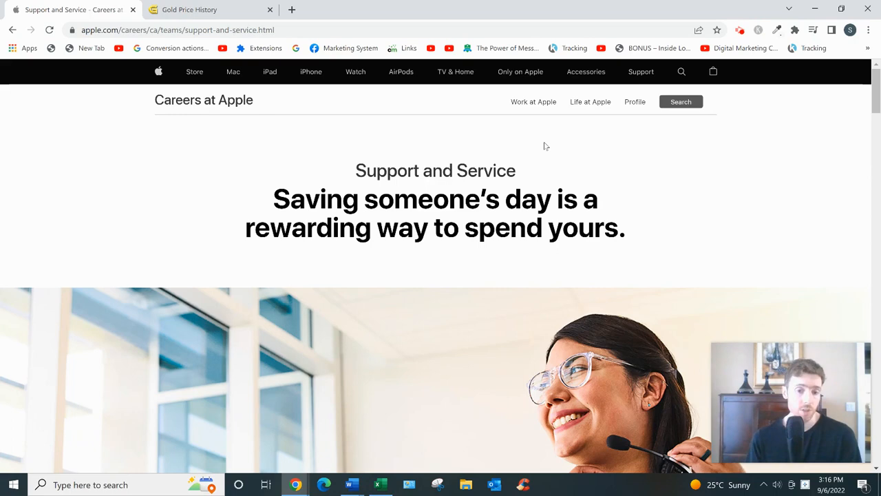
{"action": "mouse_move", "coordinate": [540, 148]}
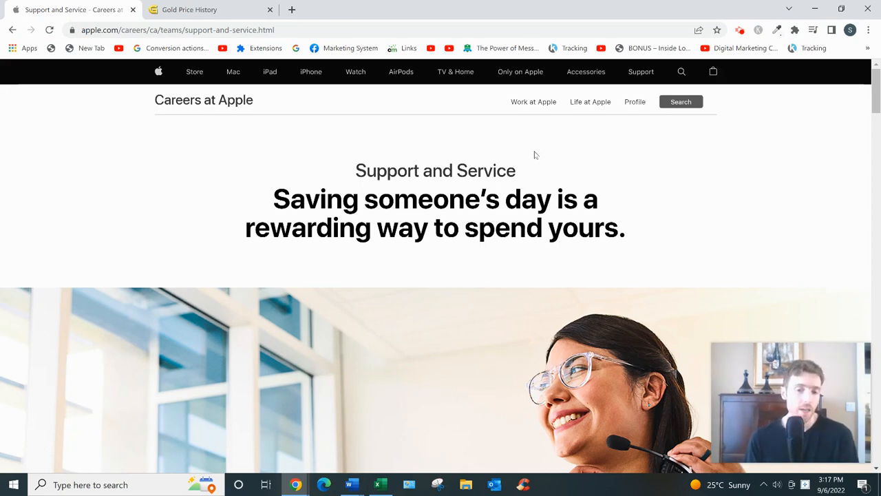
{"action": "mouse_move", "coordinate": [526, 160]}
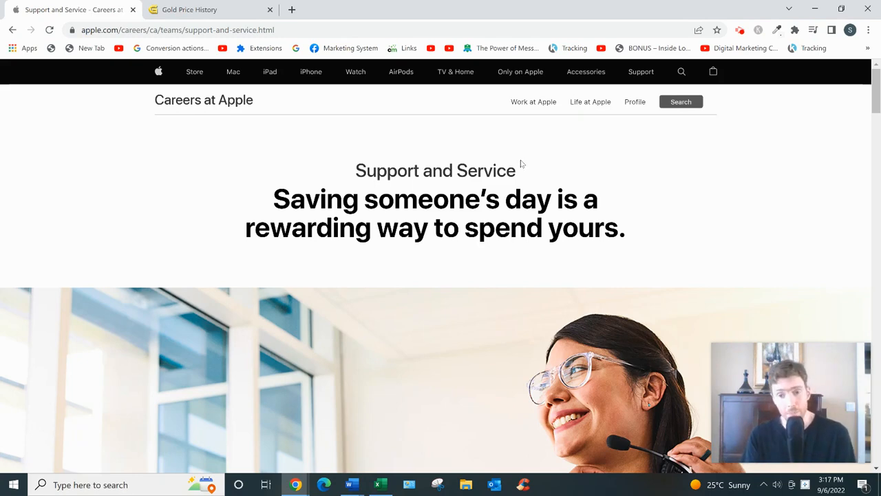
{"action": "mouse_move", "coordinate": [509, 149]}
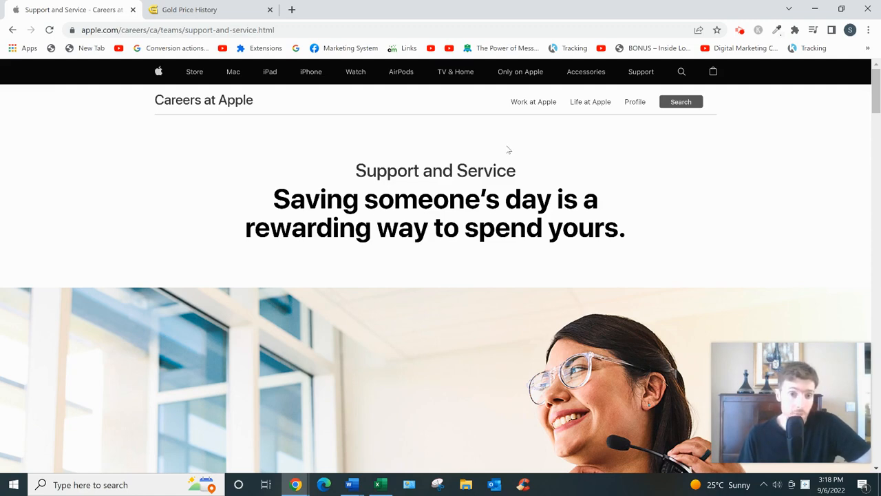
{"action": "mouse_move", "coordinate": [503, 155]}
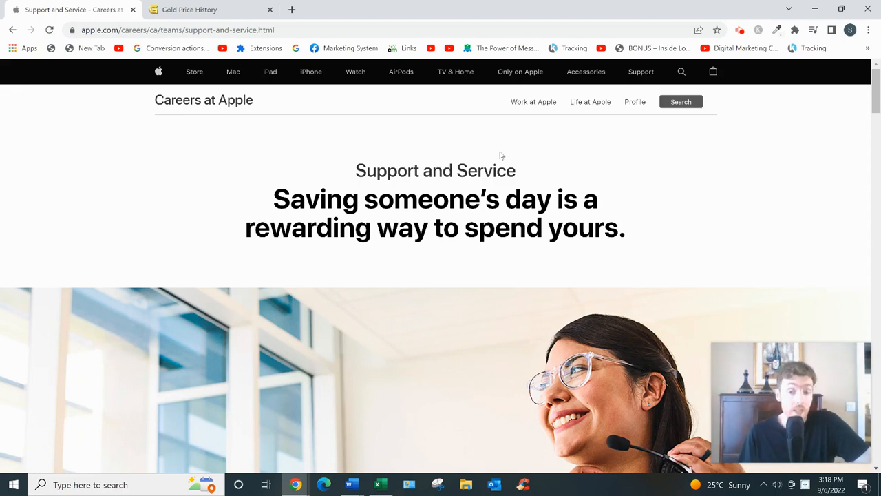
{"action": "mouse_move", "coordinate": [501, 156]}
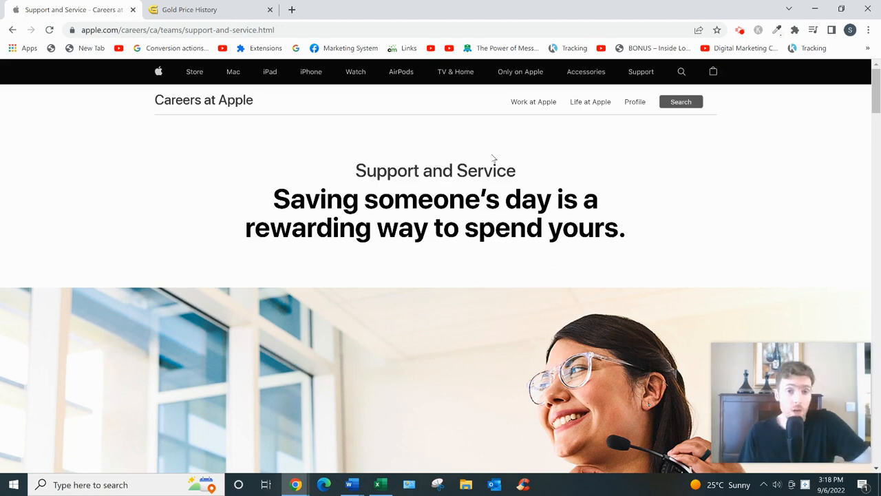
{"action": "mouse_move", "coordinate": [489, 157]}
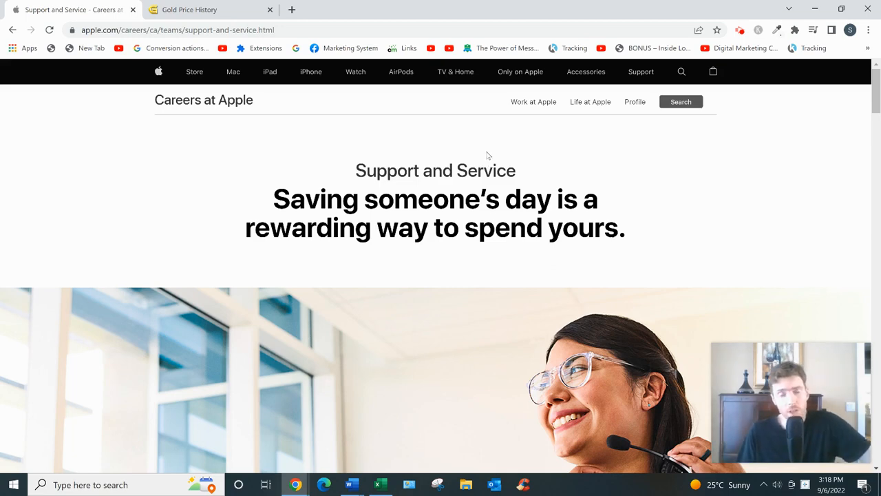